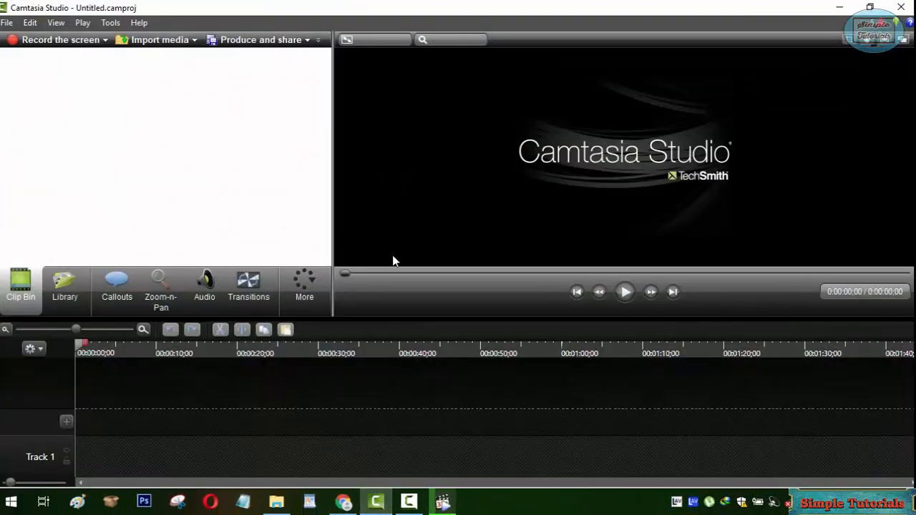
mouse_move(585, 275)
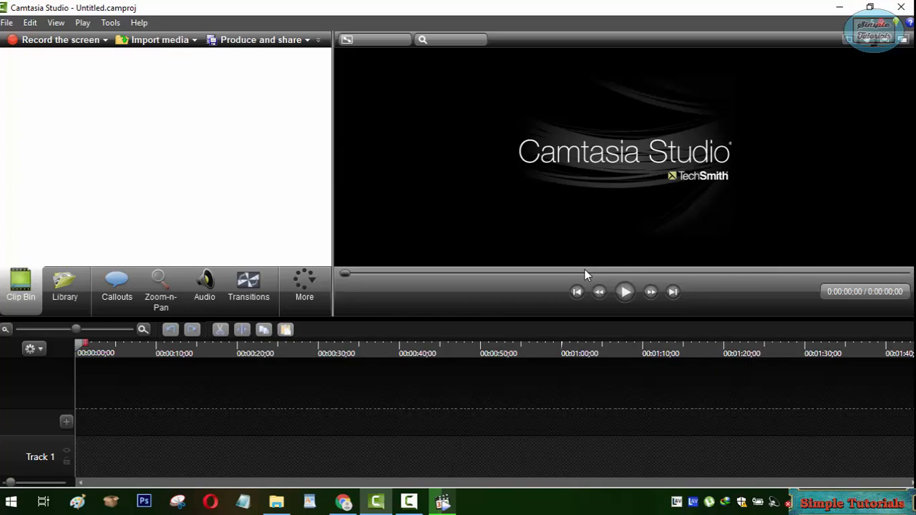
Step: Dismiss the empty, untitled Camtasia Studio project window to reveal the desktop
click(305, 286)
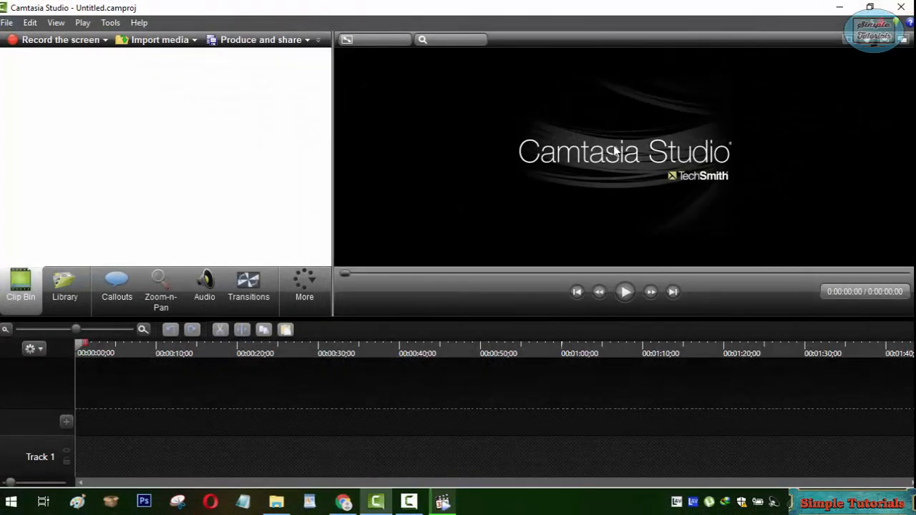
mouse_move(758, 167)
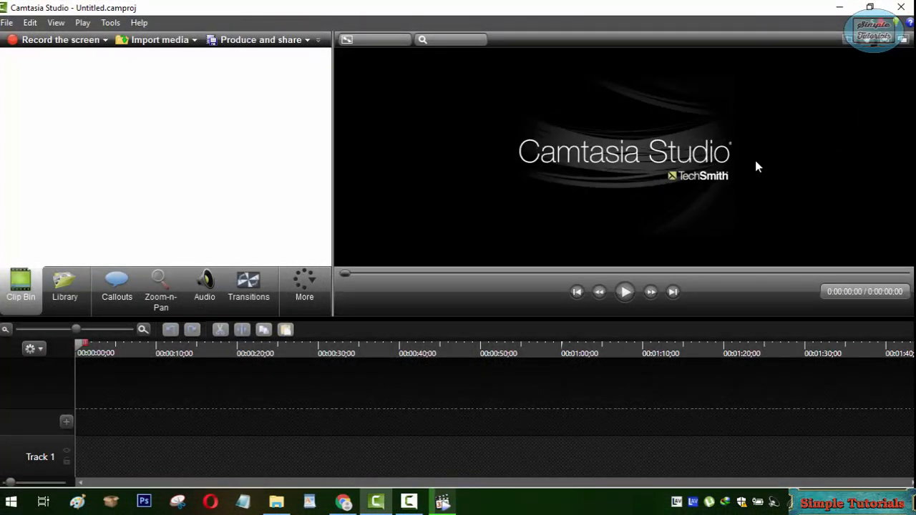
mouse_move(603, 194)
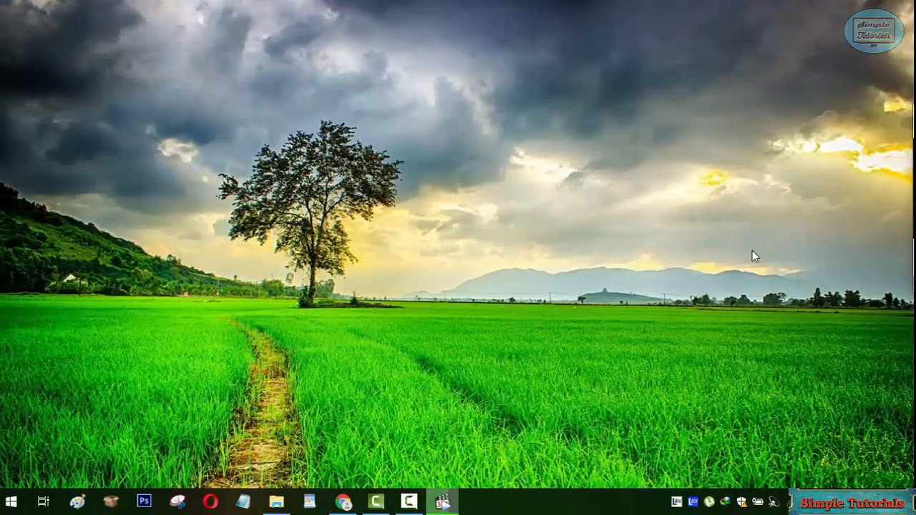
mouse_move(685, 327)
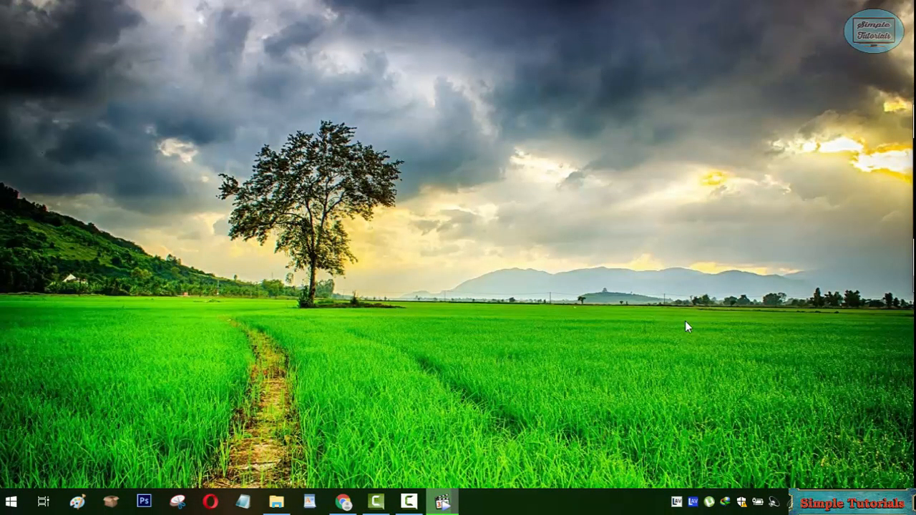
mouse_move(686, 368)
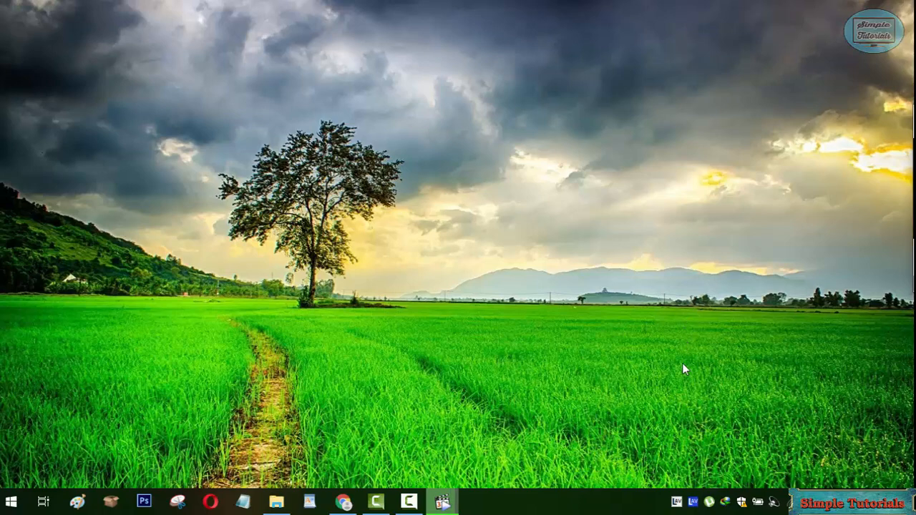
Step: Launch TunesKit Video Cutter with the 1:30:20 movie loaded as one full-length segment
click(443, 501)
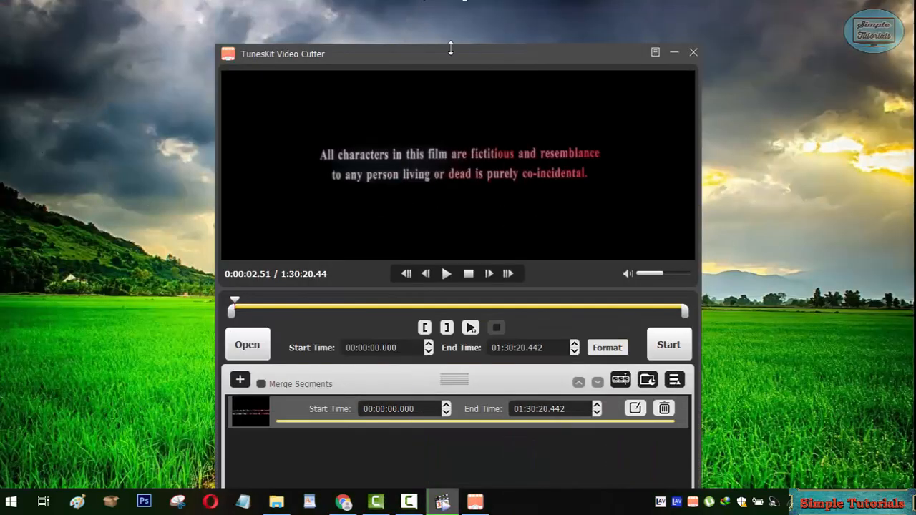
Step: Maximize the cutter window and browse the segment's crop, subtitle and audio settings
drag(450, 53, 426, 31)
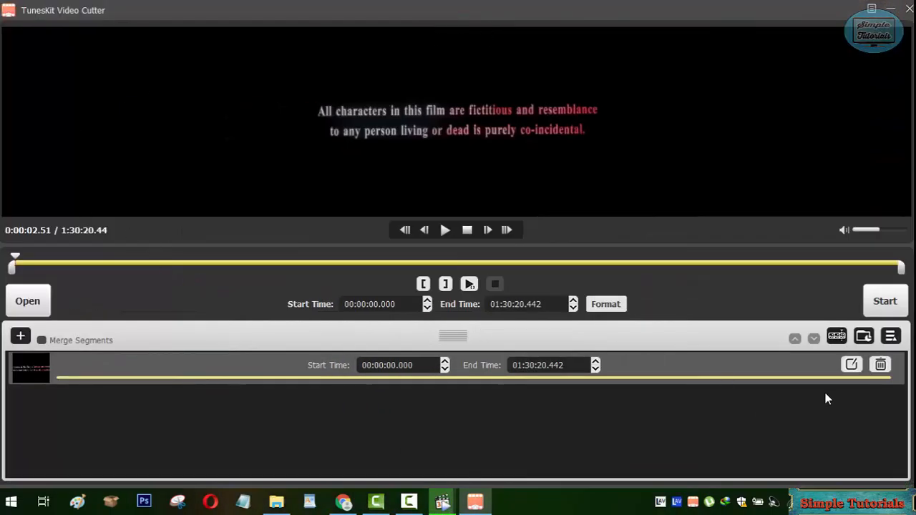
click(851, 365)
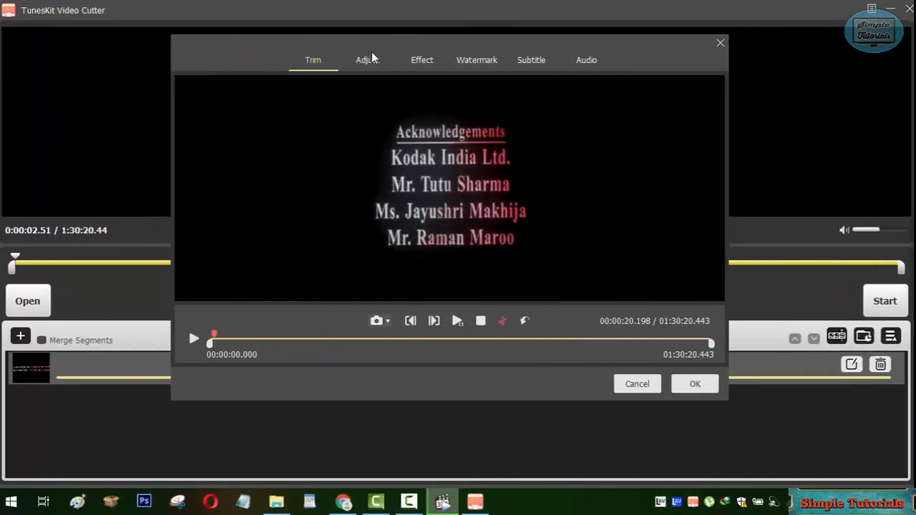
click(368, 60)
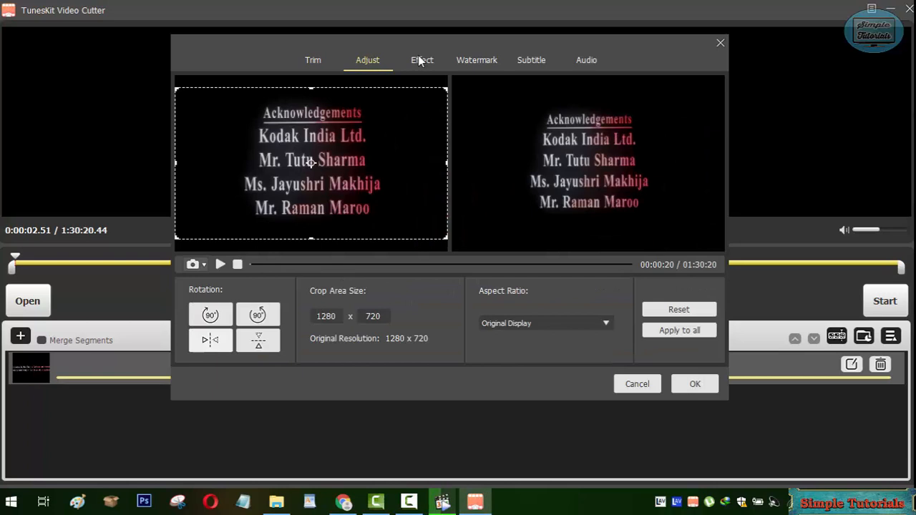
click(531, 59)
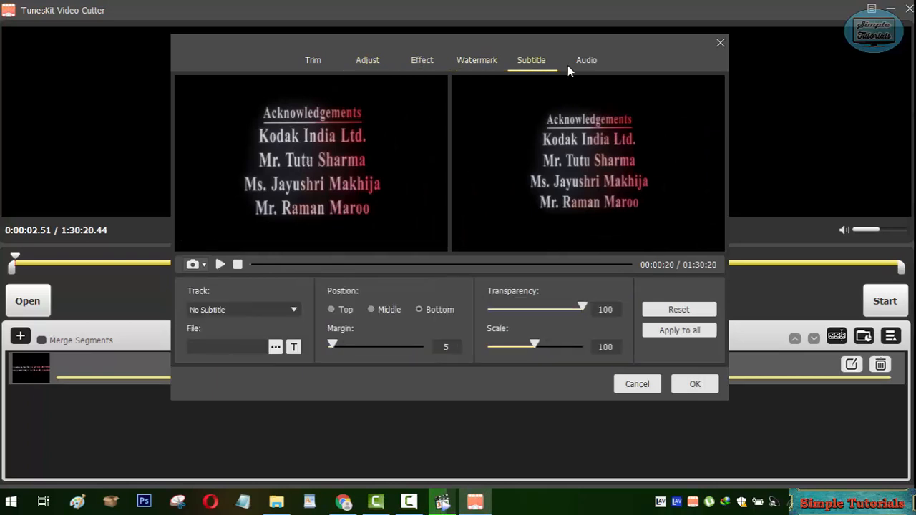
click(586, 59)
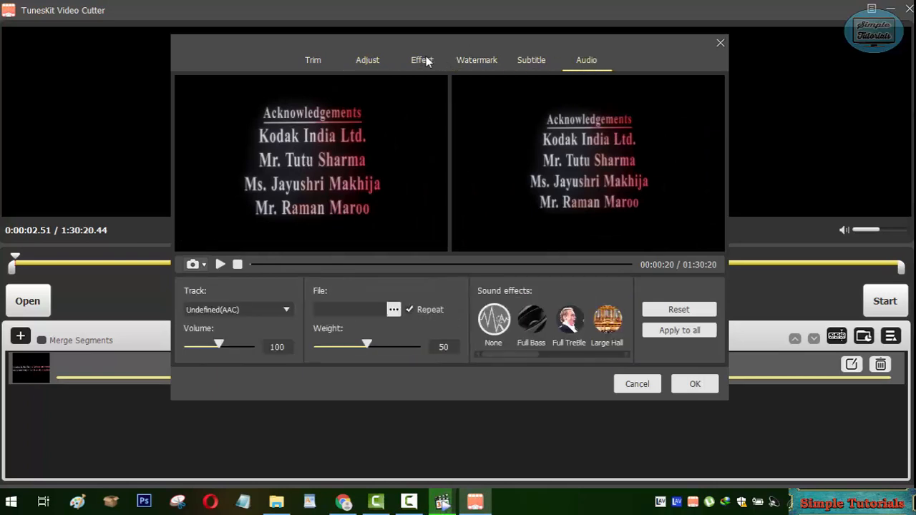
mouse_move(483, 219)
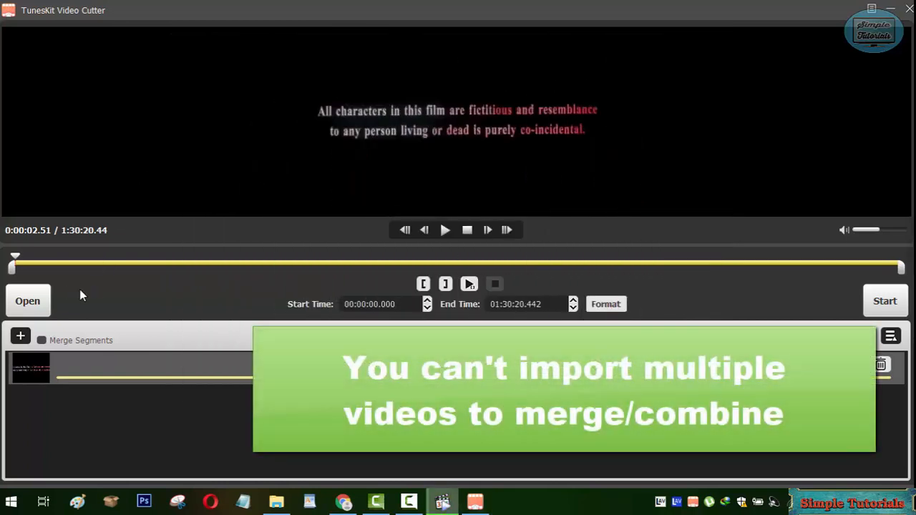
mouse_move(146, 311)
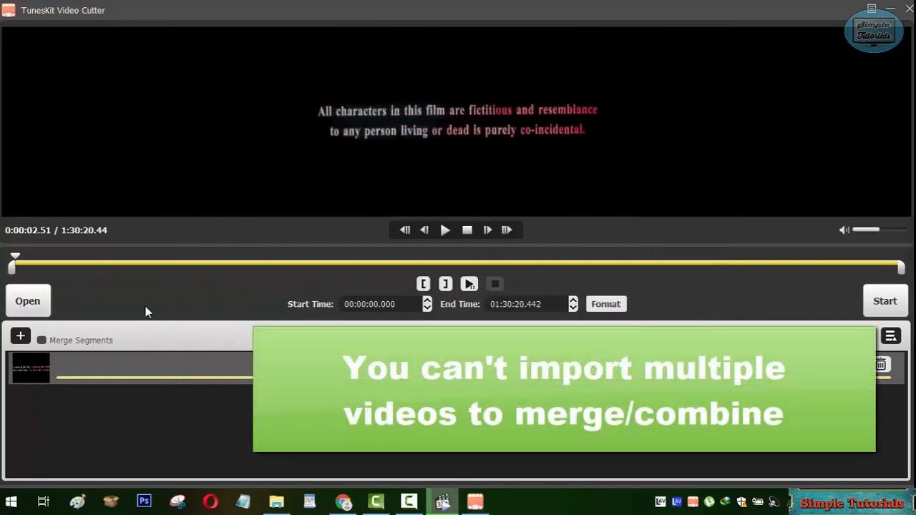
mouse_move(27, 300)
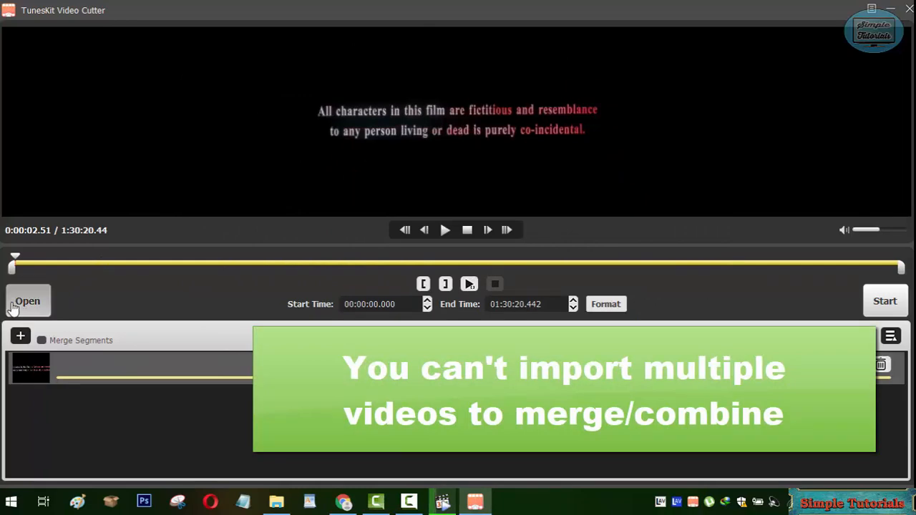
click(27, 301)
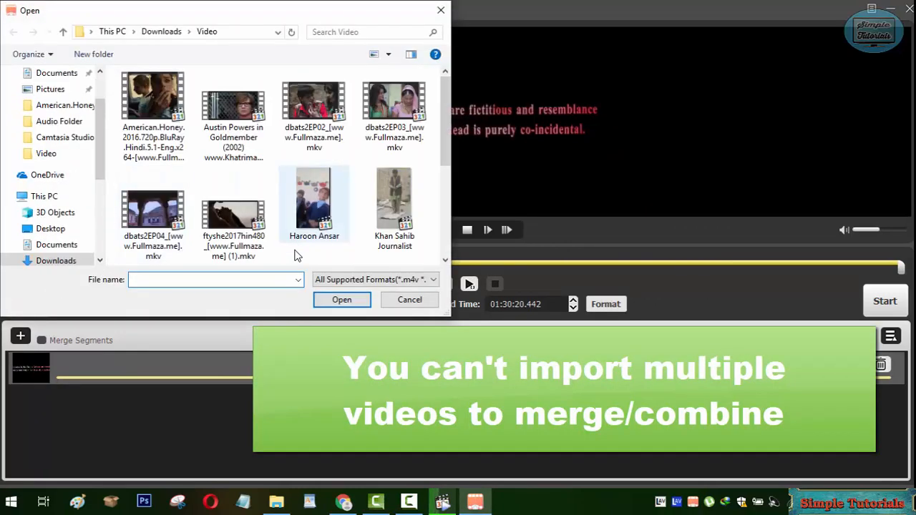
click(395, 100)
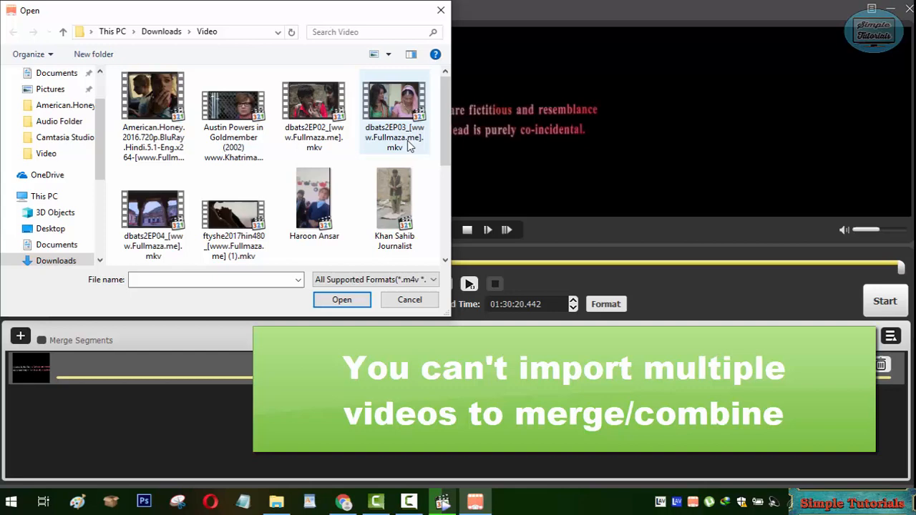
scroll(down, 3)
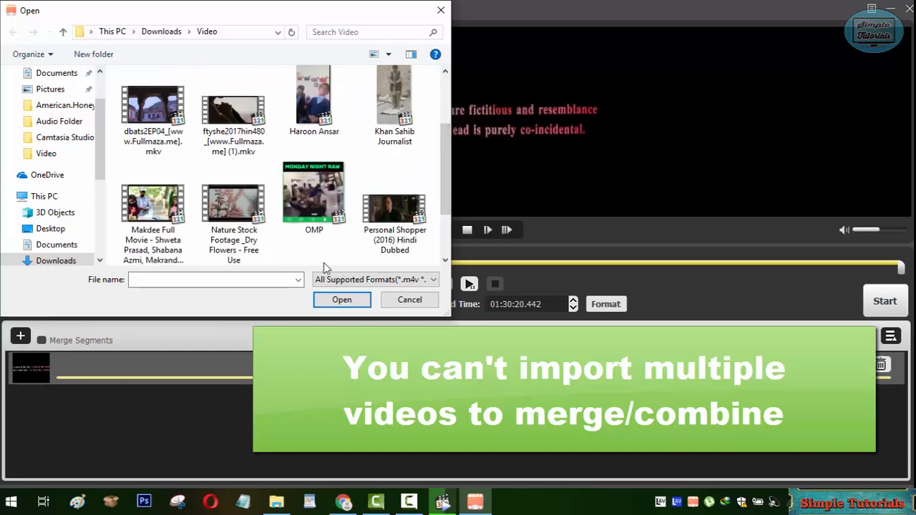
click(153, 207)
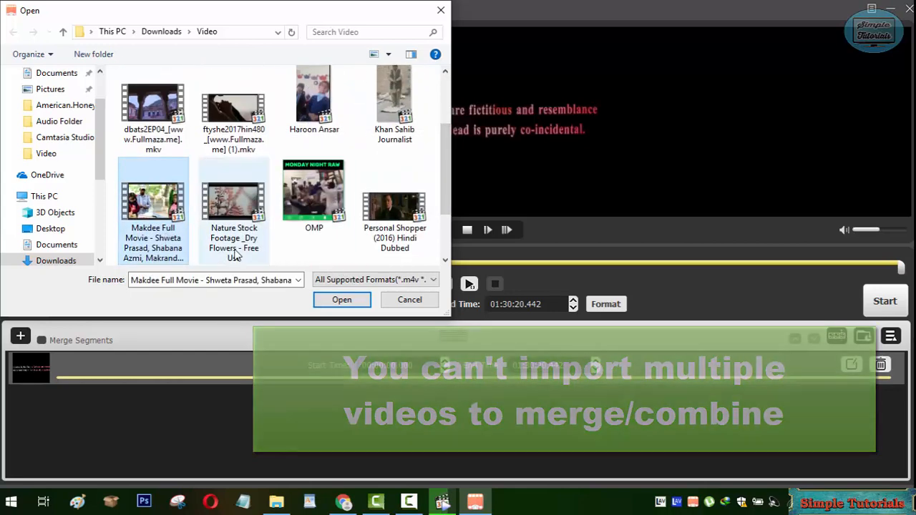
click(313, 194)
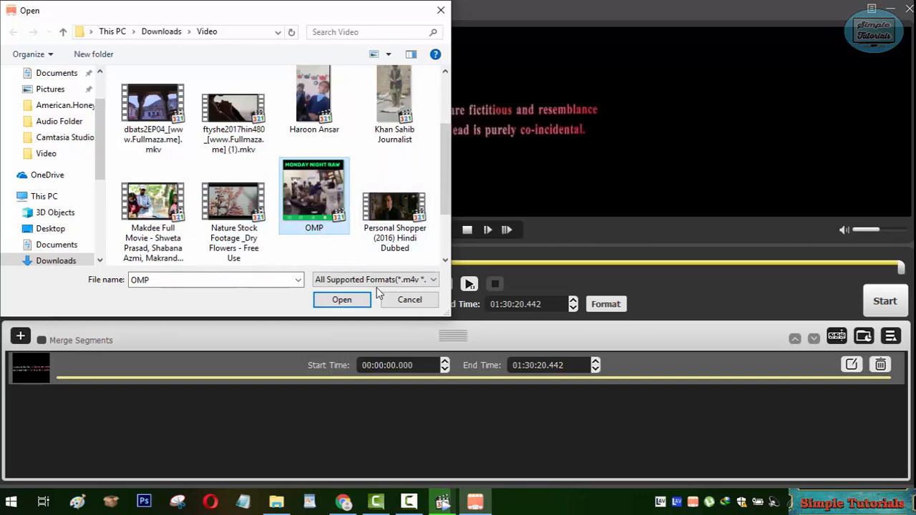
click(394, 208)
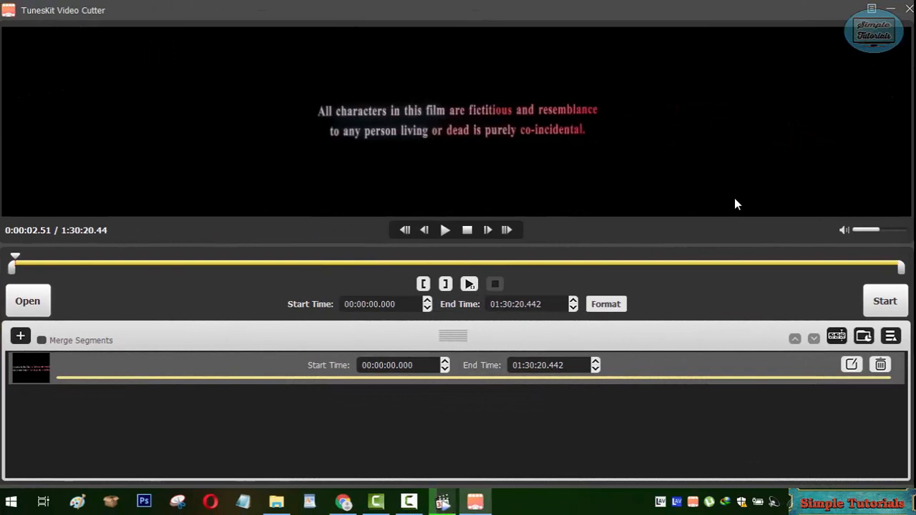
mouse_move(350, 459)
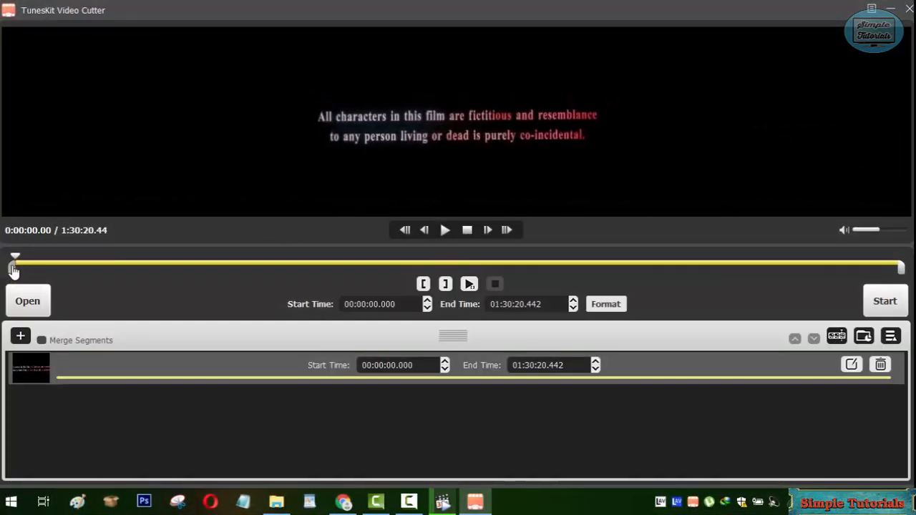
mouse_move(275, 259)
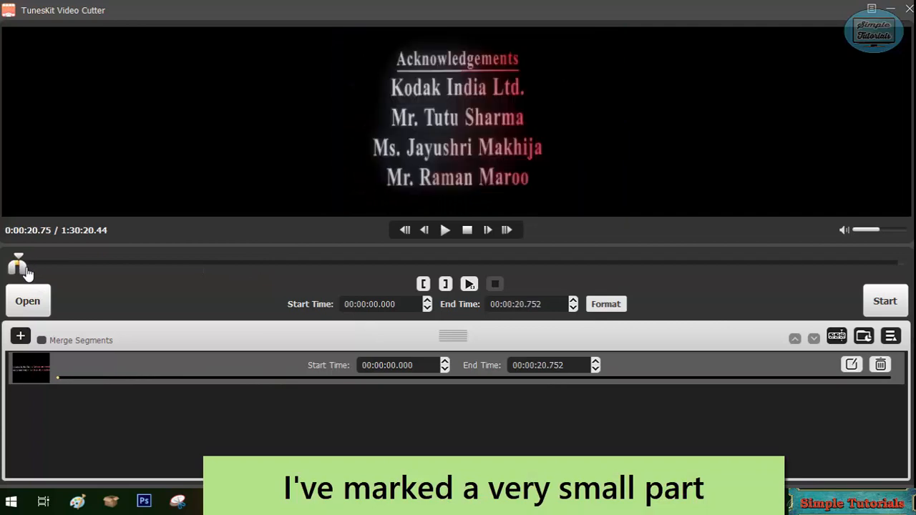
mouse_move(909, 372)
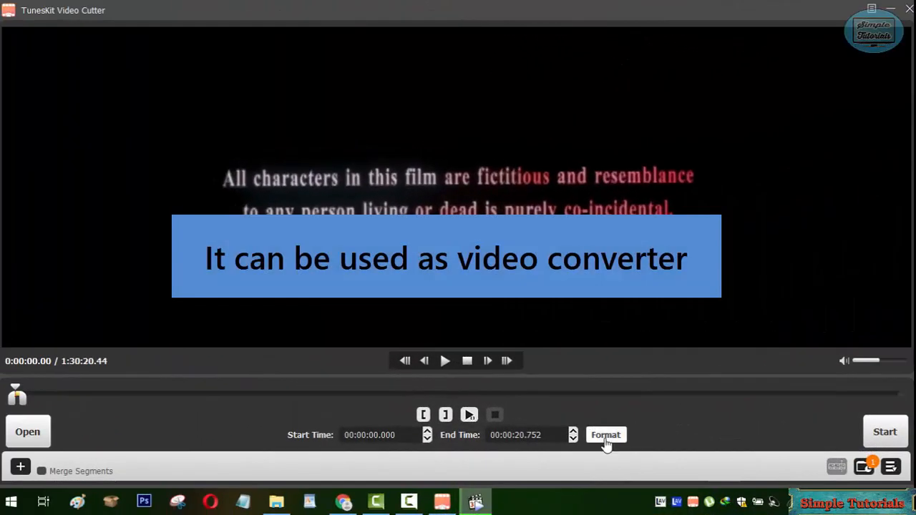
mouse_move(682, 432)
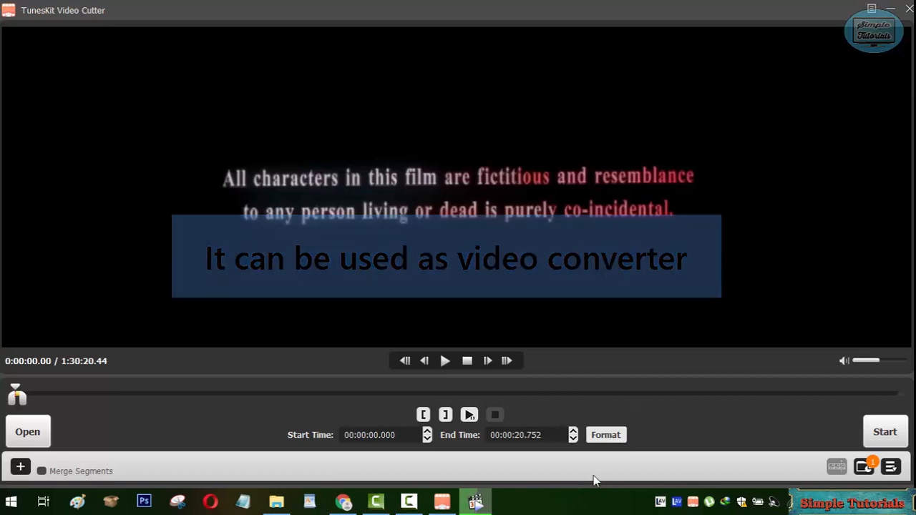
click(605, 434)
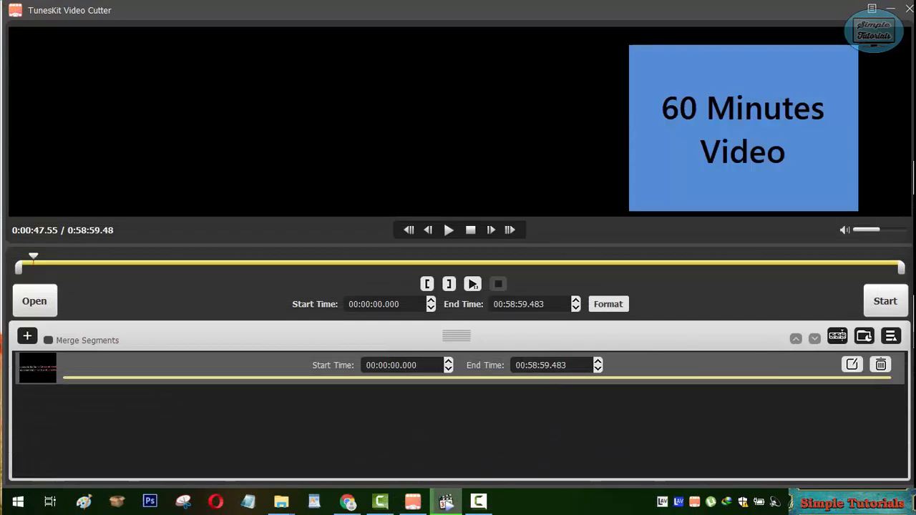
mouse_move(465, 438)
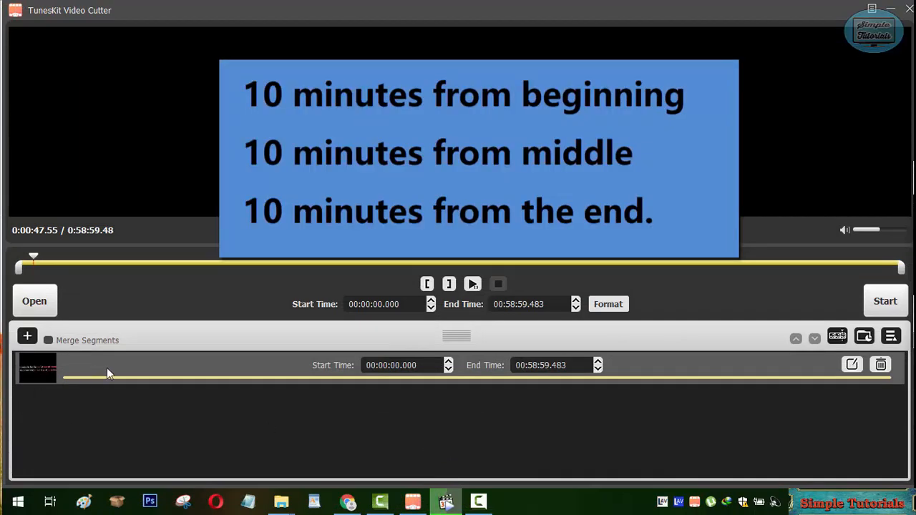
mouse_move(410, 361)
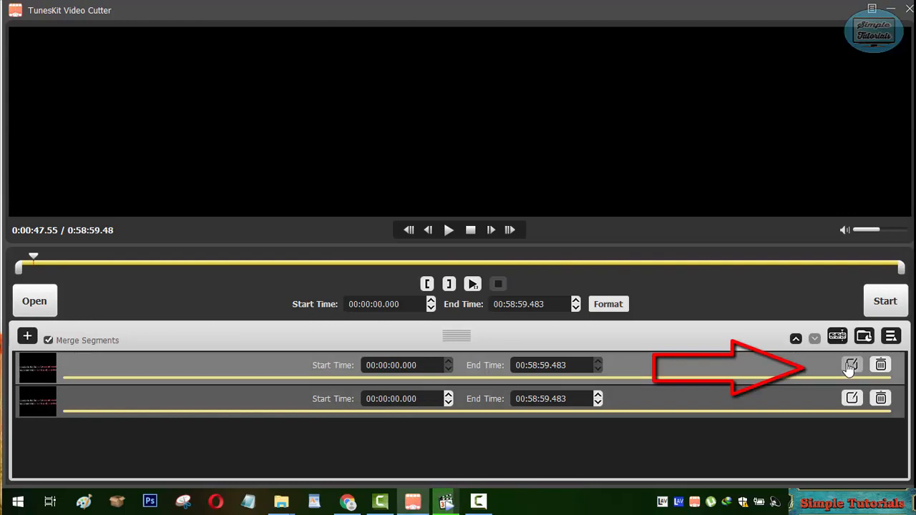
Step: Trim the first copy of the 58:59 video to 00:00:00.000–00:10:31.706
click(852, 365)
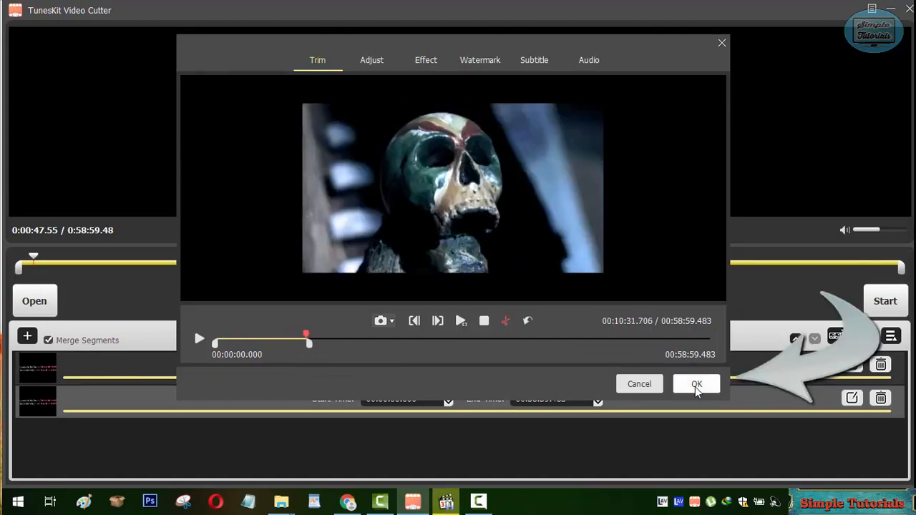
click(695, 383)
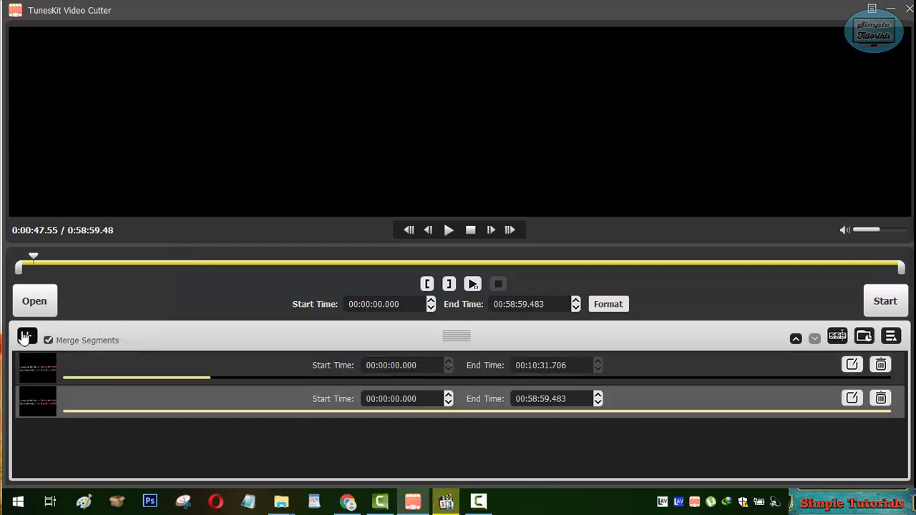
Step: Add a third row and trim the clips to 24:21.121–35:16.938 and 50:23.509–58:59.483
click(27, 336)
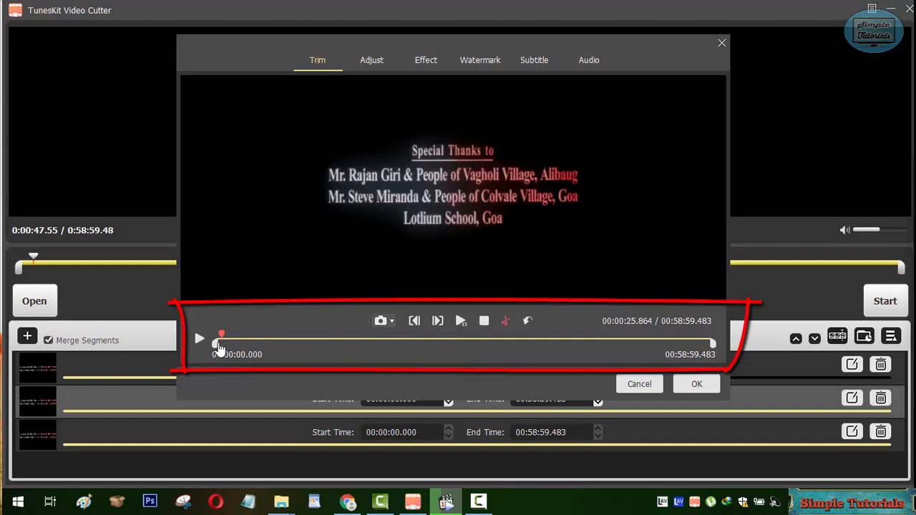
drag(221, 334, 360, 334)
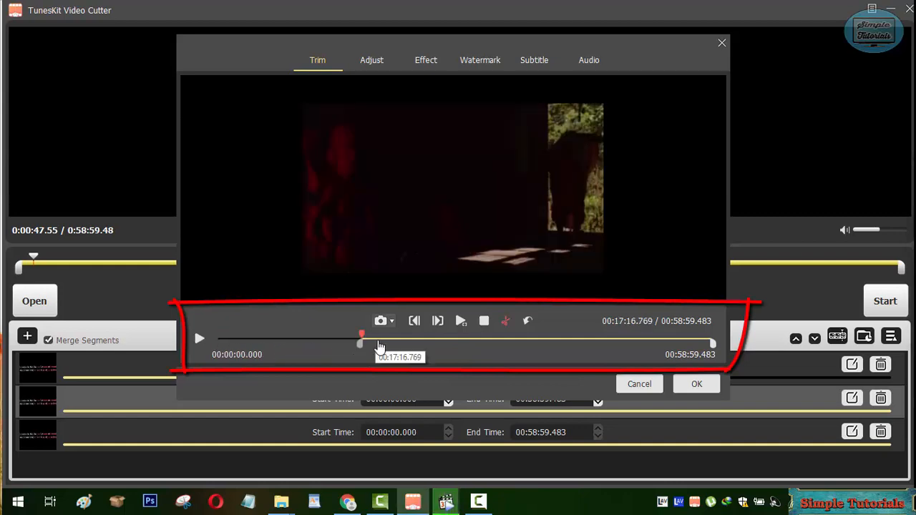
drag(361, 339, 410, 338)
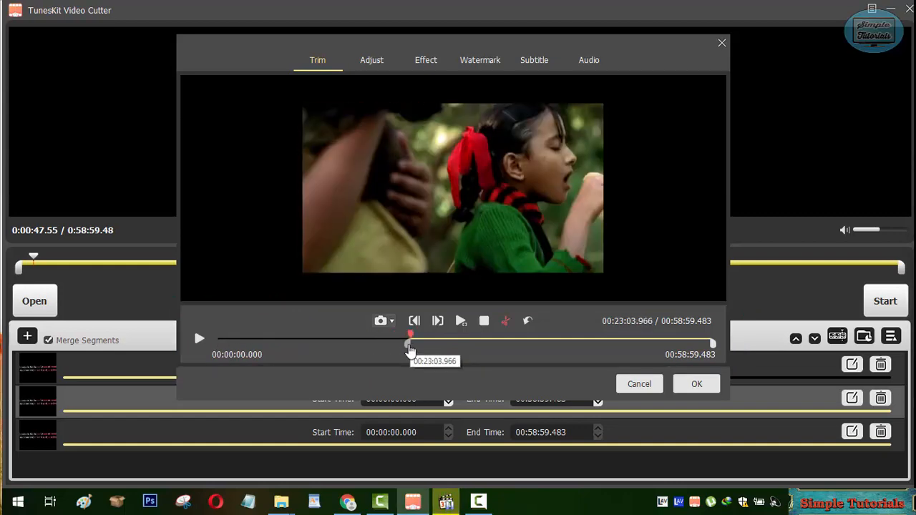
drag(410, 335, 501, 335)
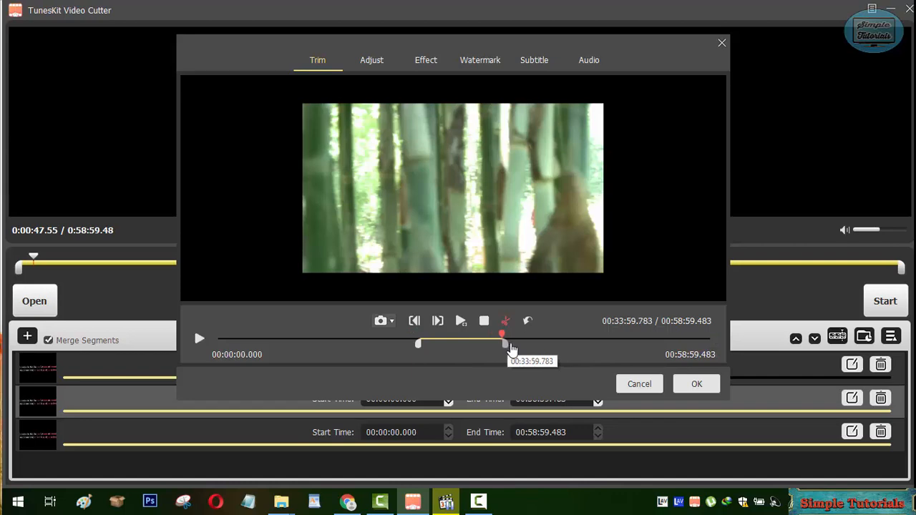
click(696, 383)
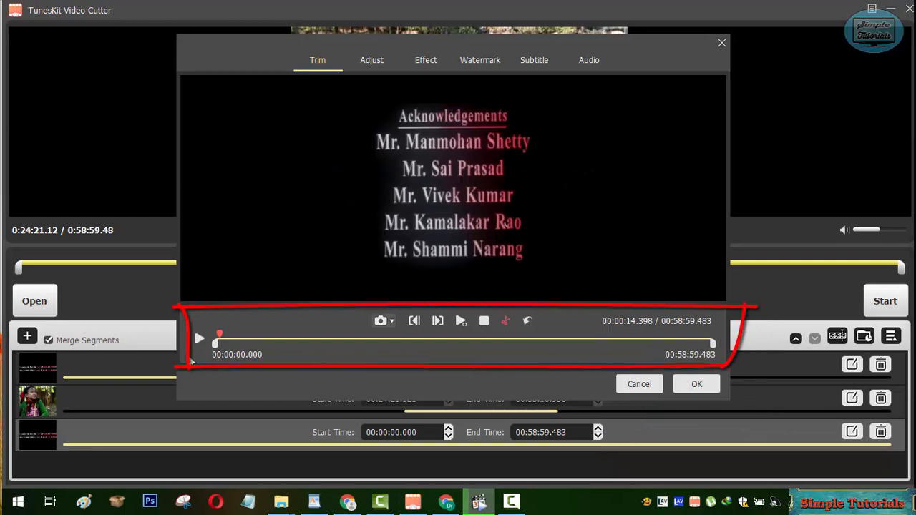
drag(219, 335, 651, 335)
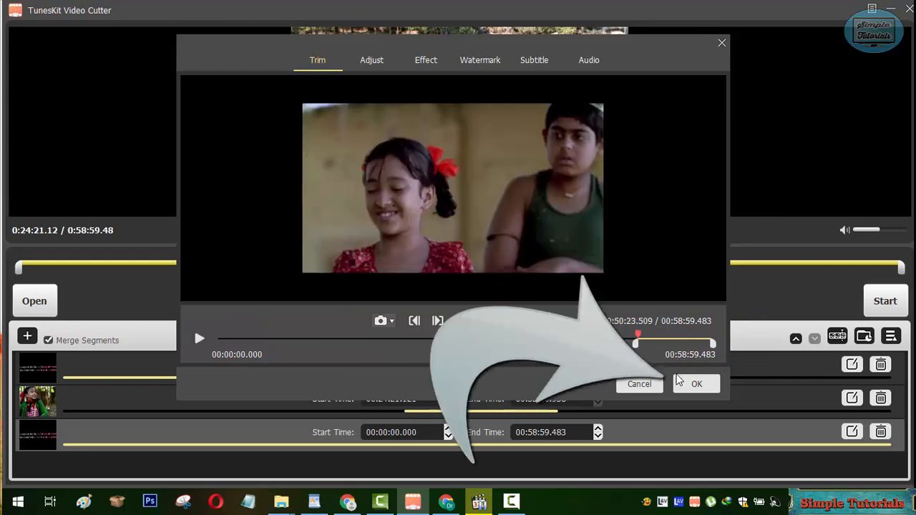
click(696, 385)
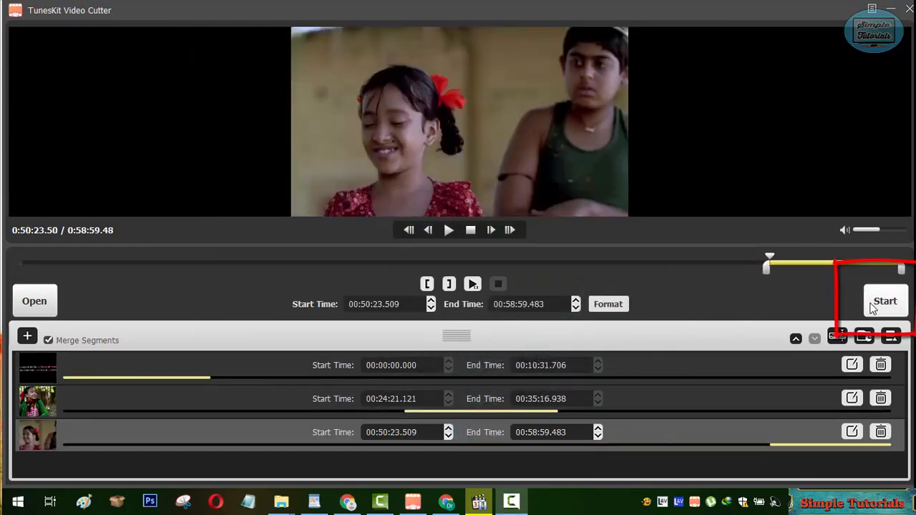
Step: Export the merged clips as Makdee_1.mp4, then play the 30:06 video and close it
click(885, 300)
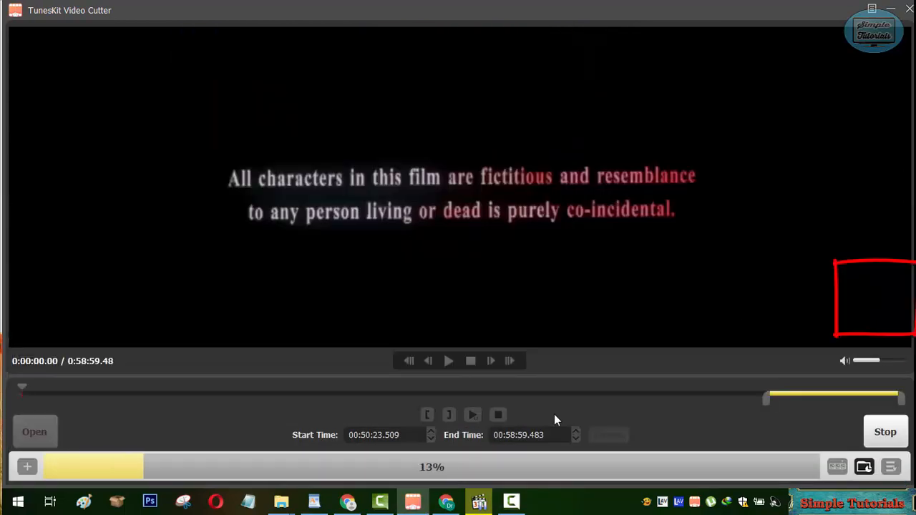
mouse_move(909, 239)
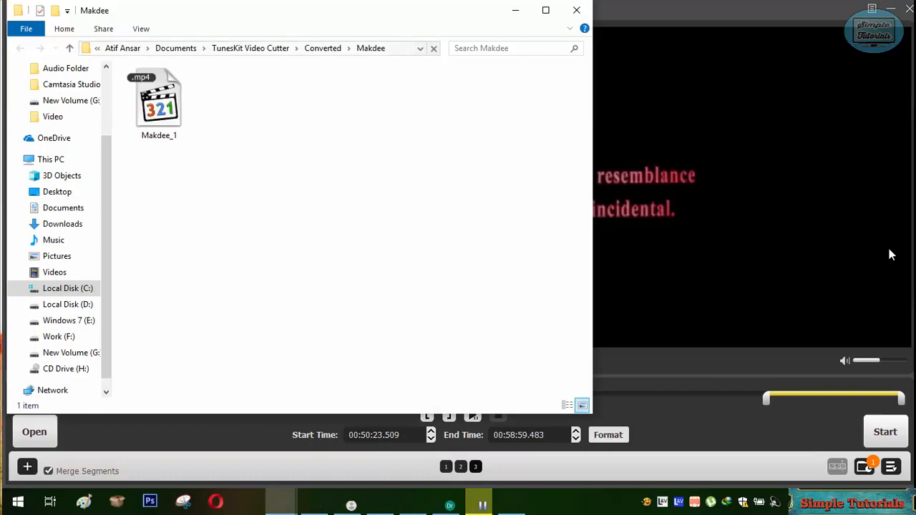
double_click(158, 100)
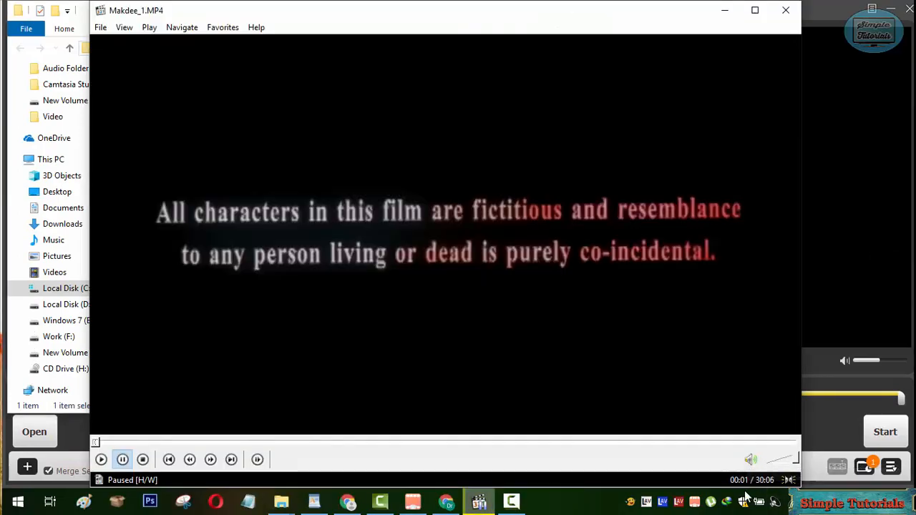
click(511, 501)
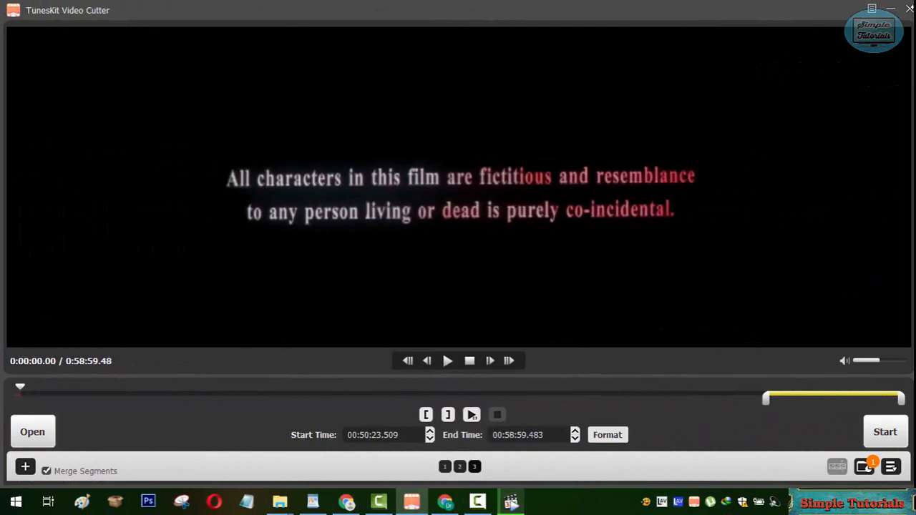
Step: Close TunesKit Video Cutter and confirm the exit prompt
click(910, 8)
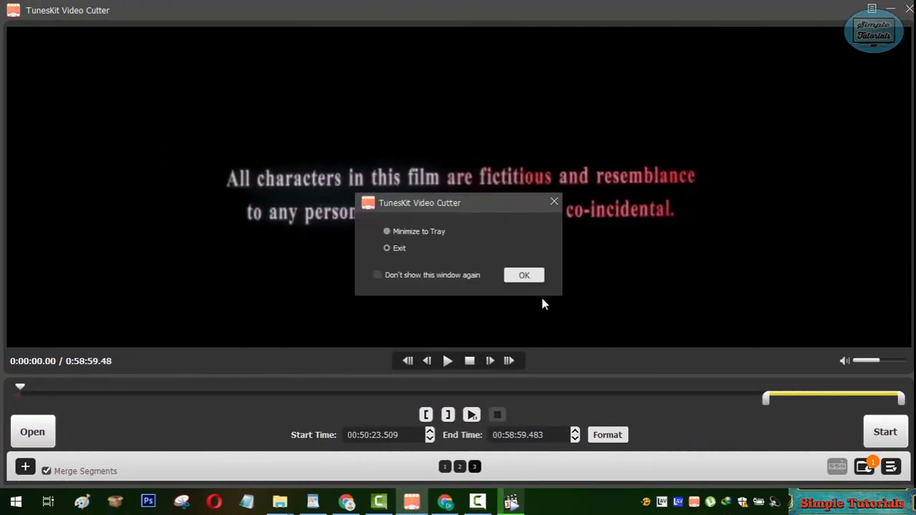
click(524, 275)
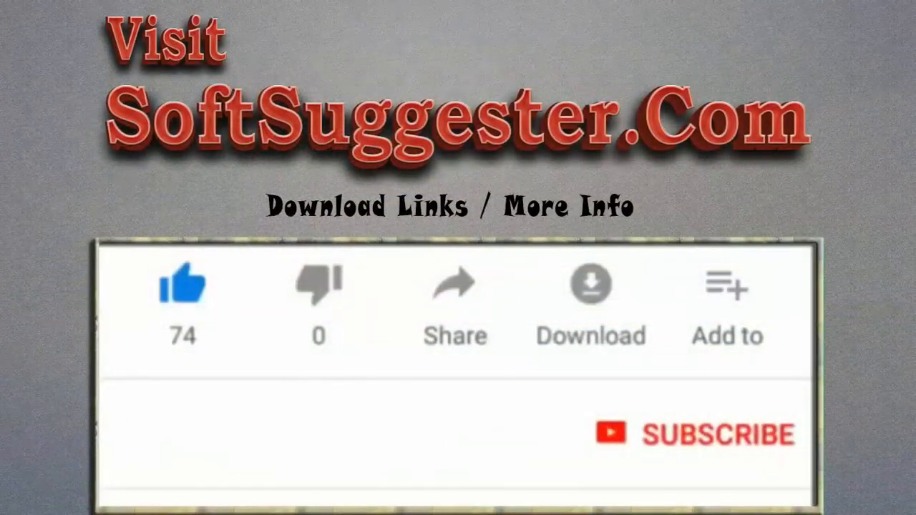
click(182, 283)
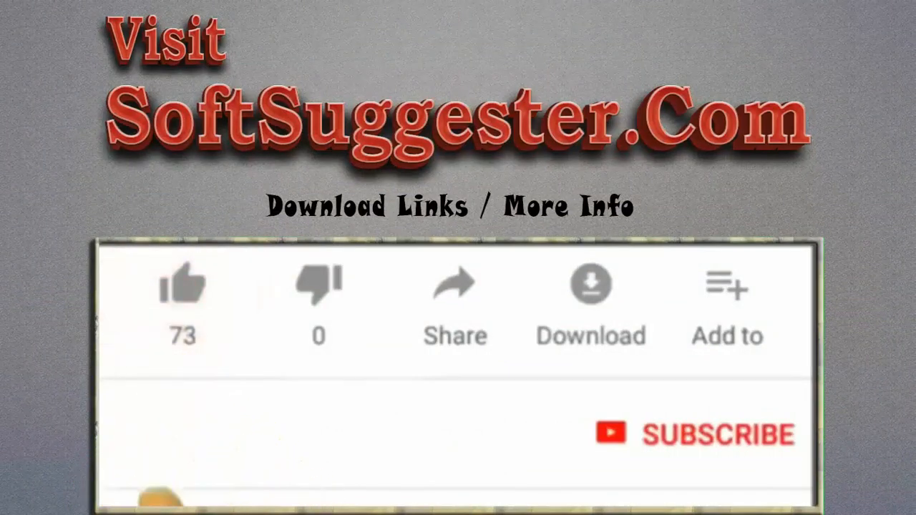
click(183, 287)
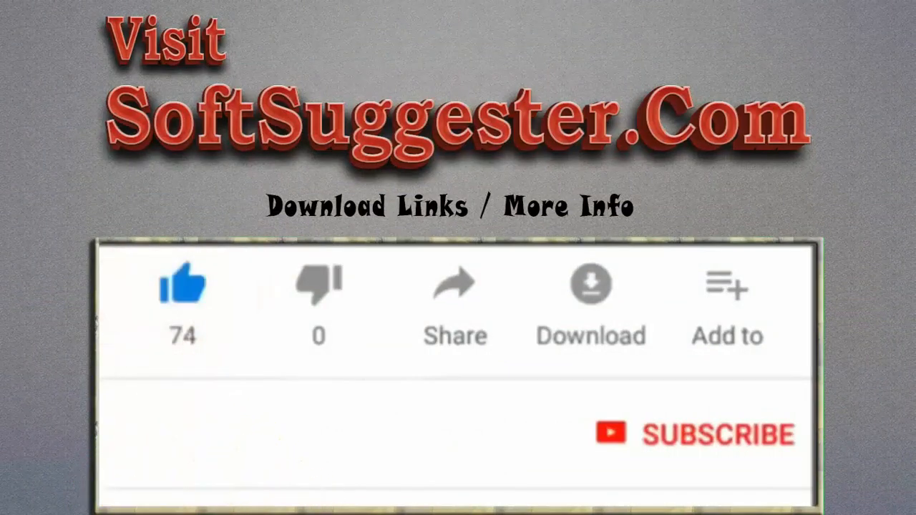